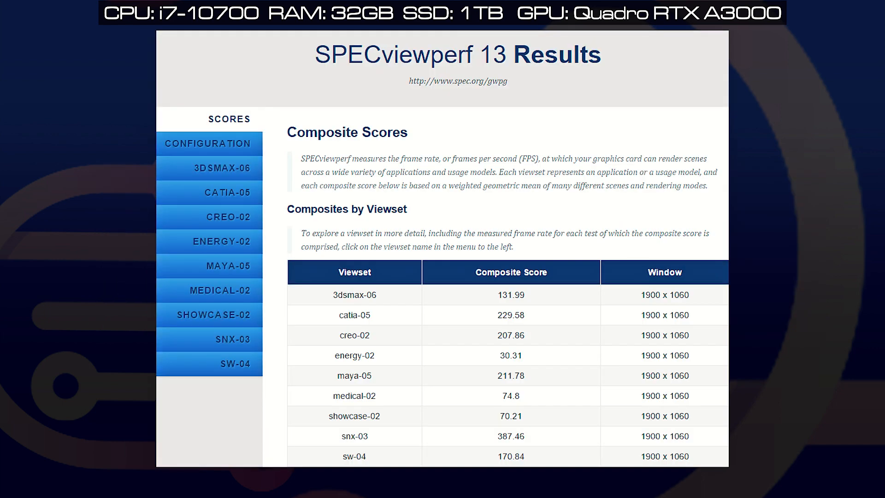
Show the detailed per-test FPS breakdown for the 3dsmax-06 viewset from the left navigation
click(209, 168)
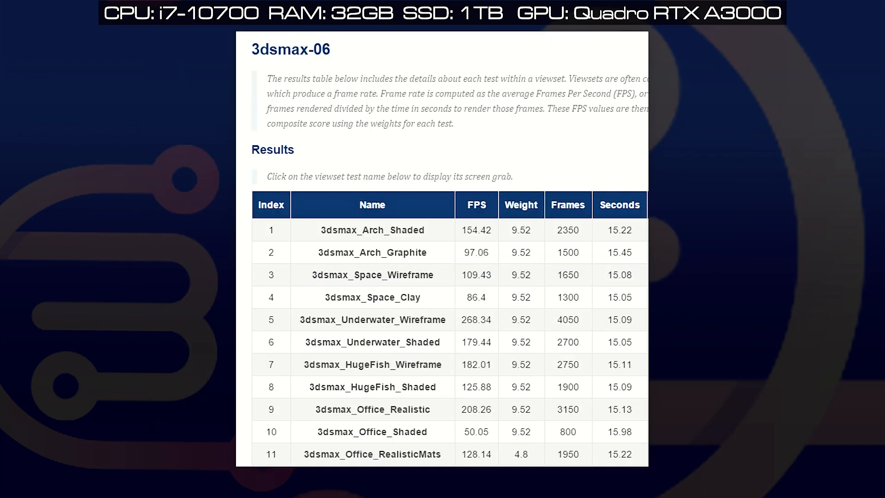